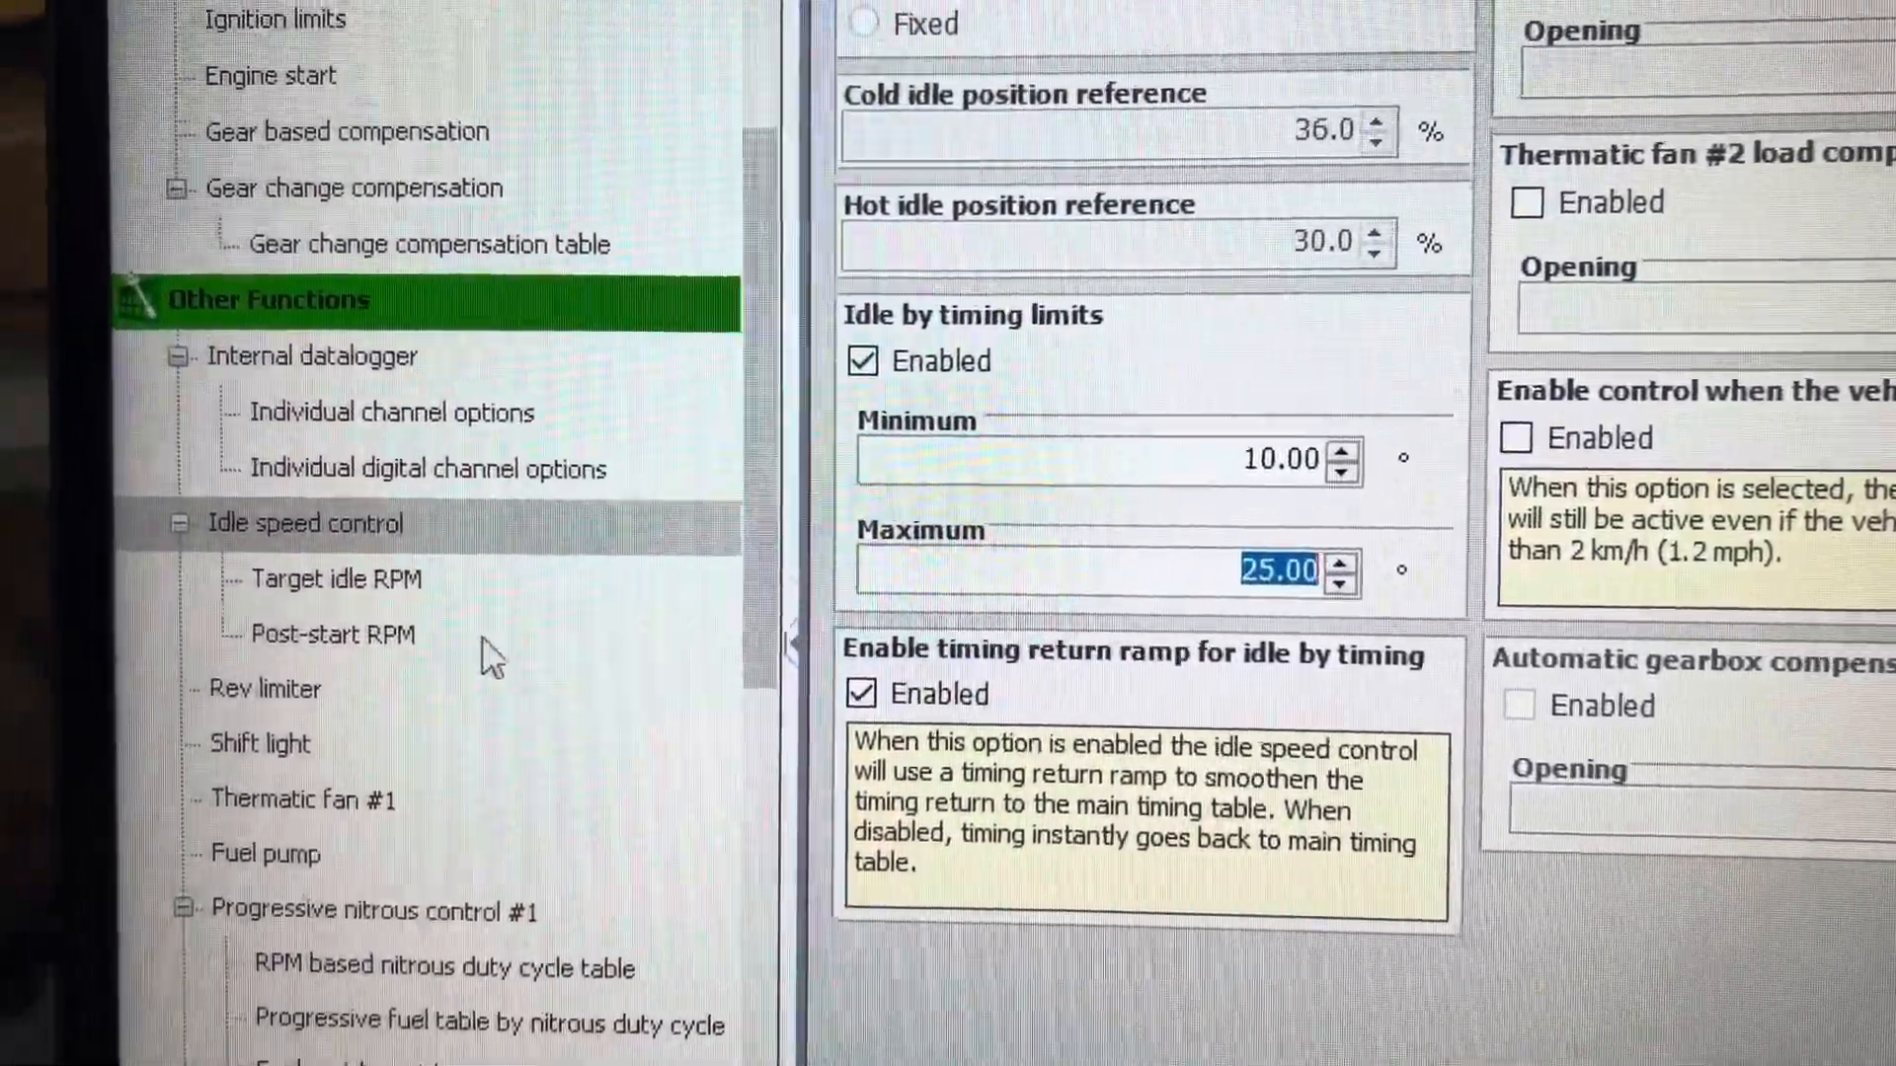
Enable Idle by timing limits under Idle speed control
{"action": "left_click", "coordinate": [330, 579]}
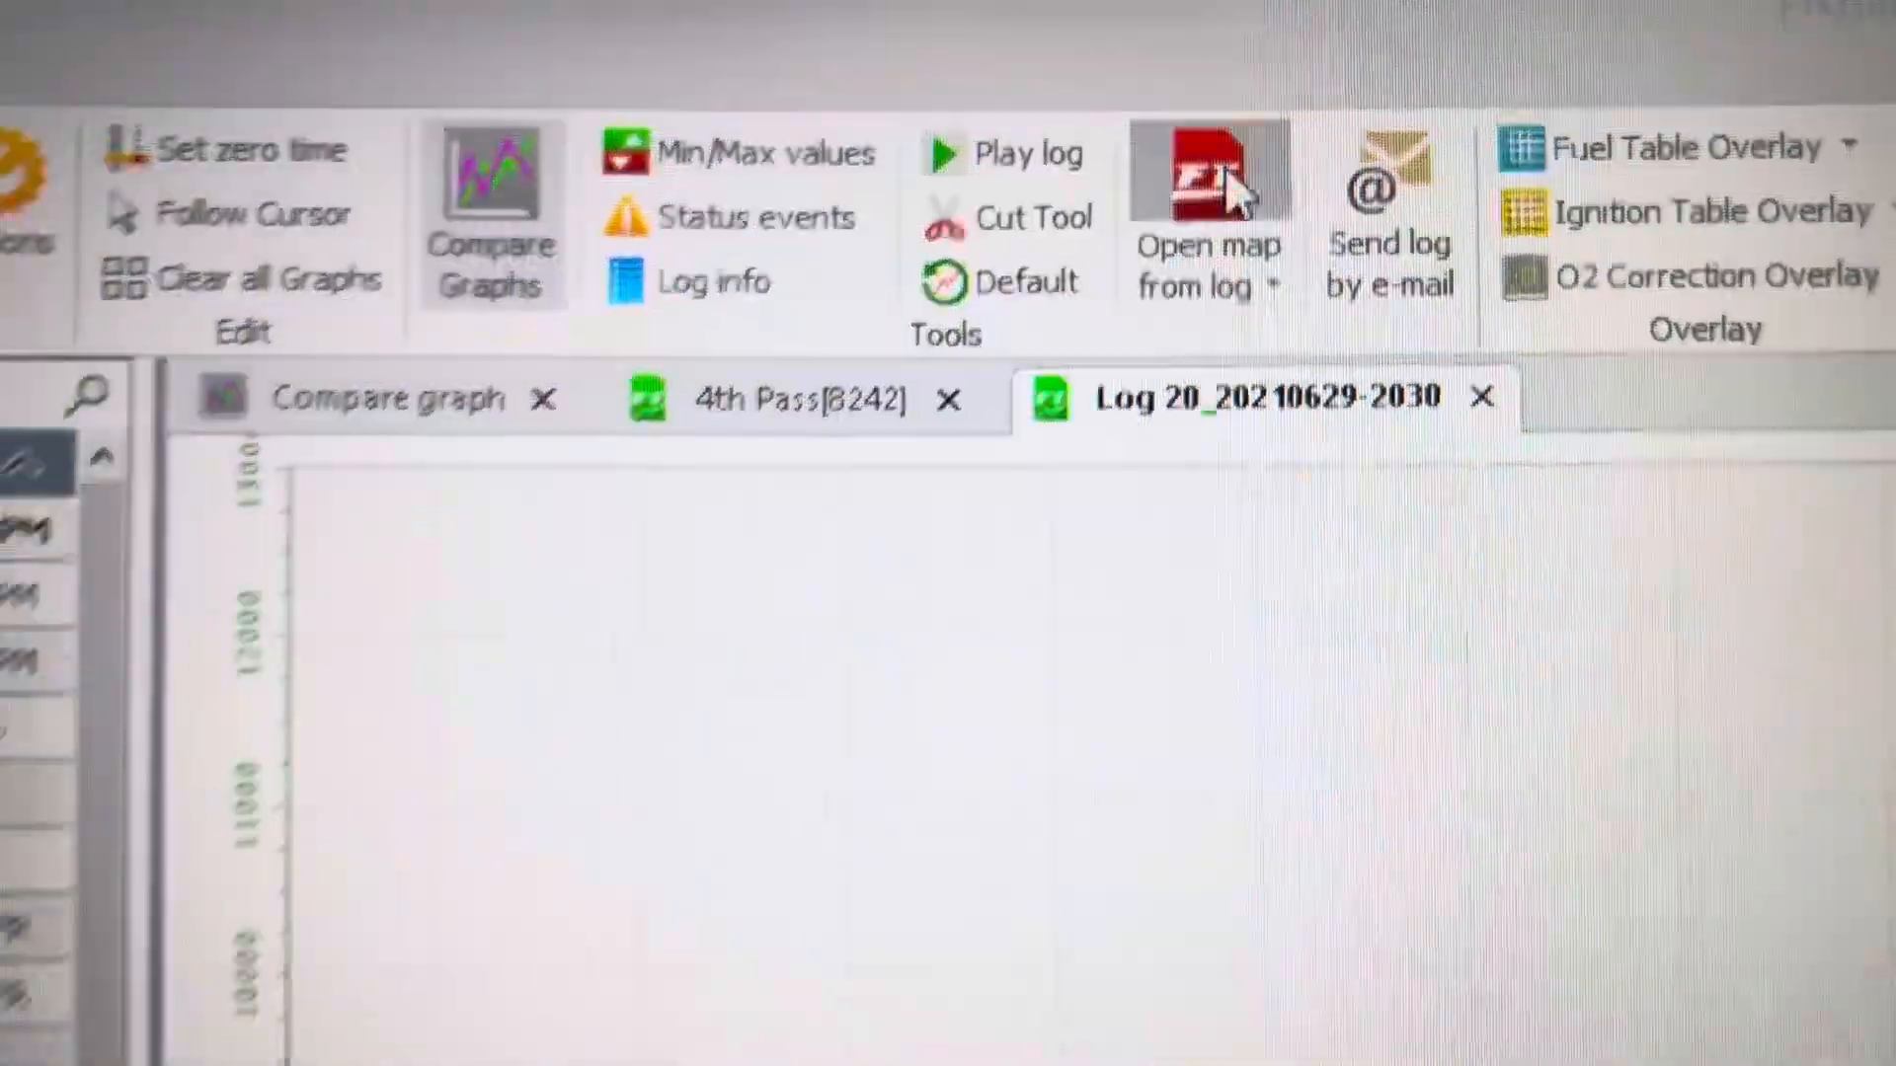
Load the map embedded in Log 20, confirming it replaces the current map
{"action": "left_click", "coordinate": [1201, 174]}
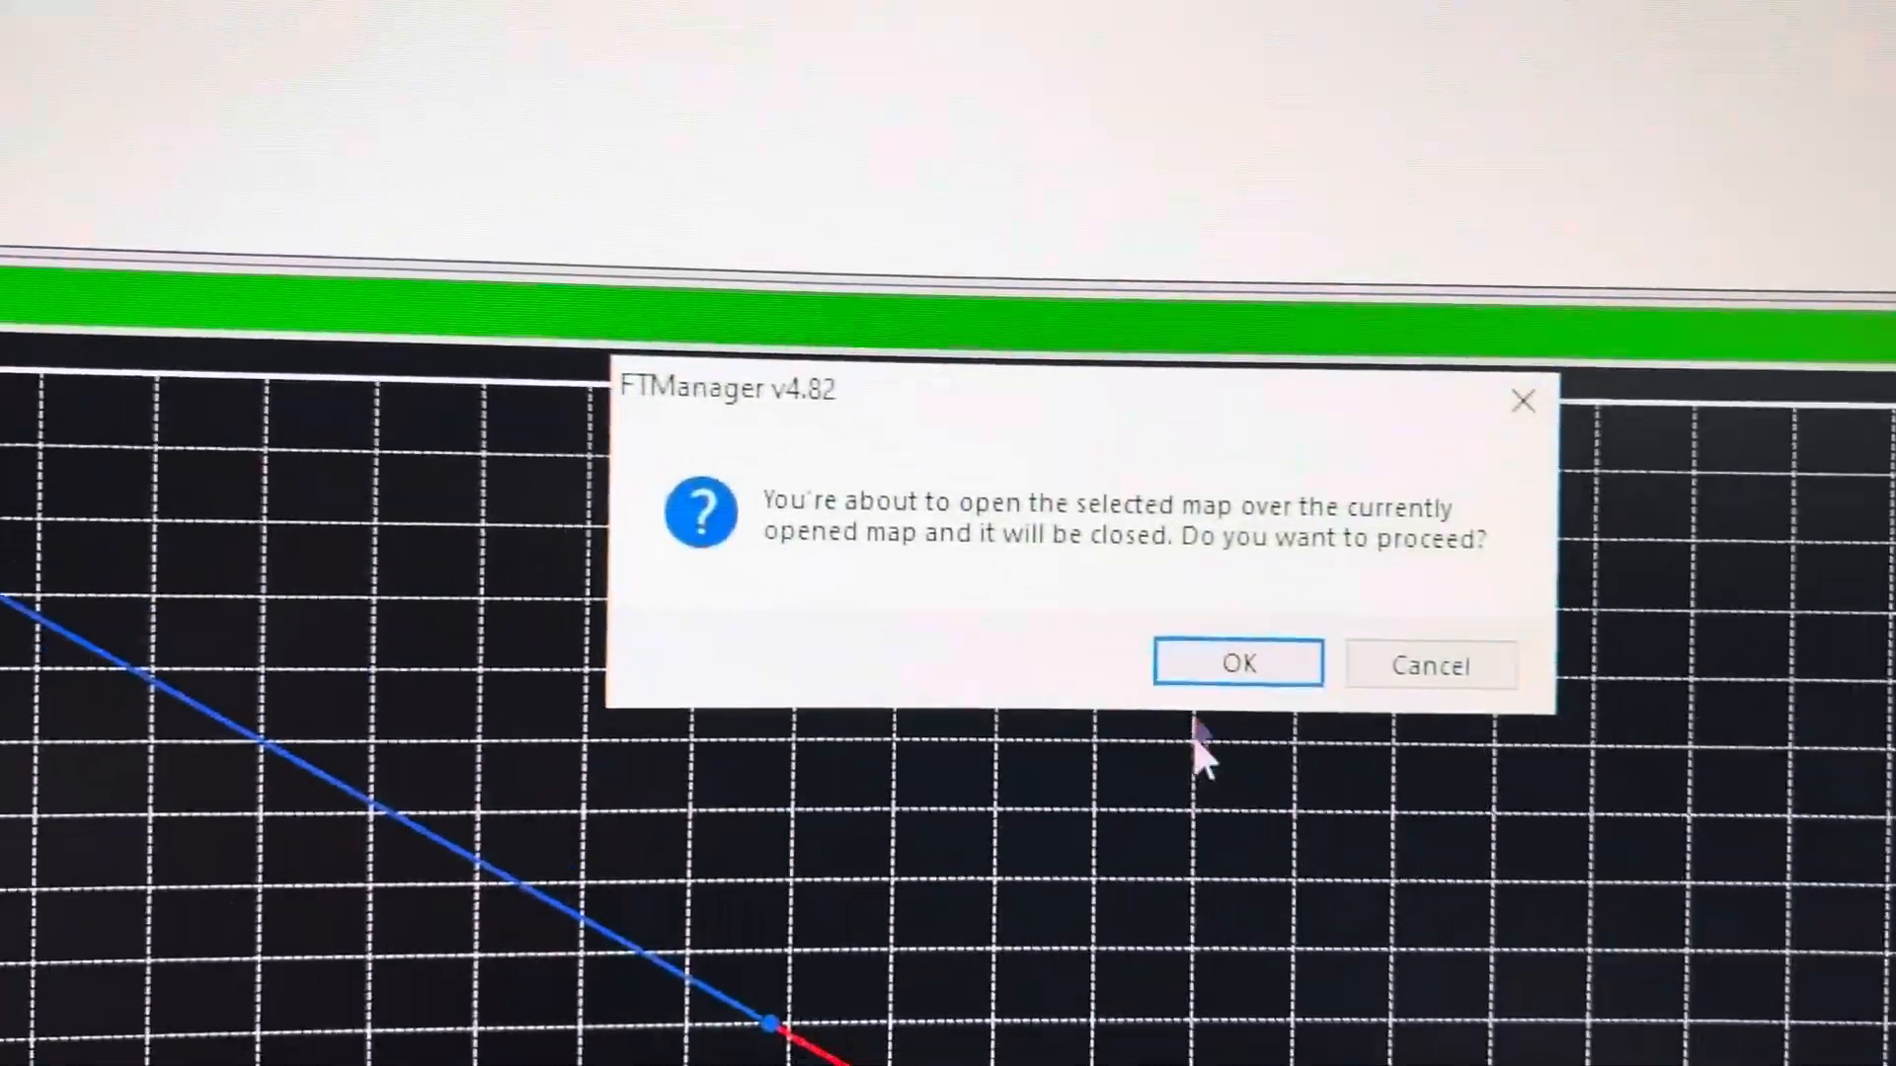
{"action": "left_click", "coordinate": [1237, 663]}
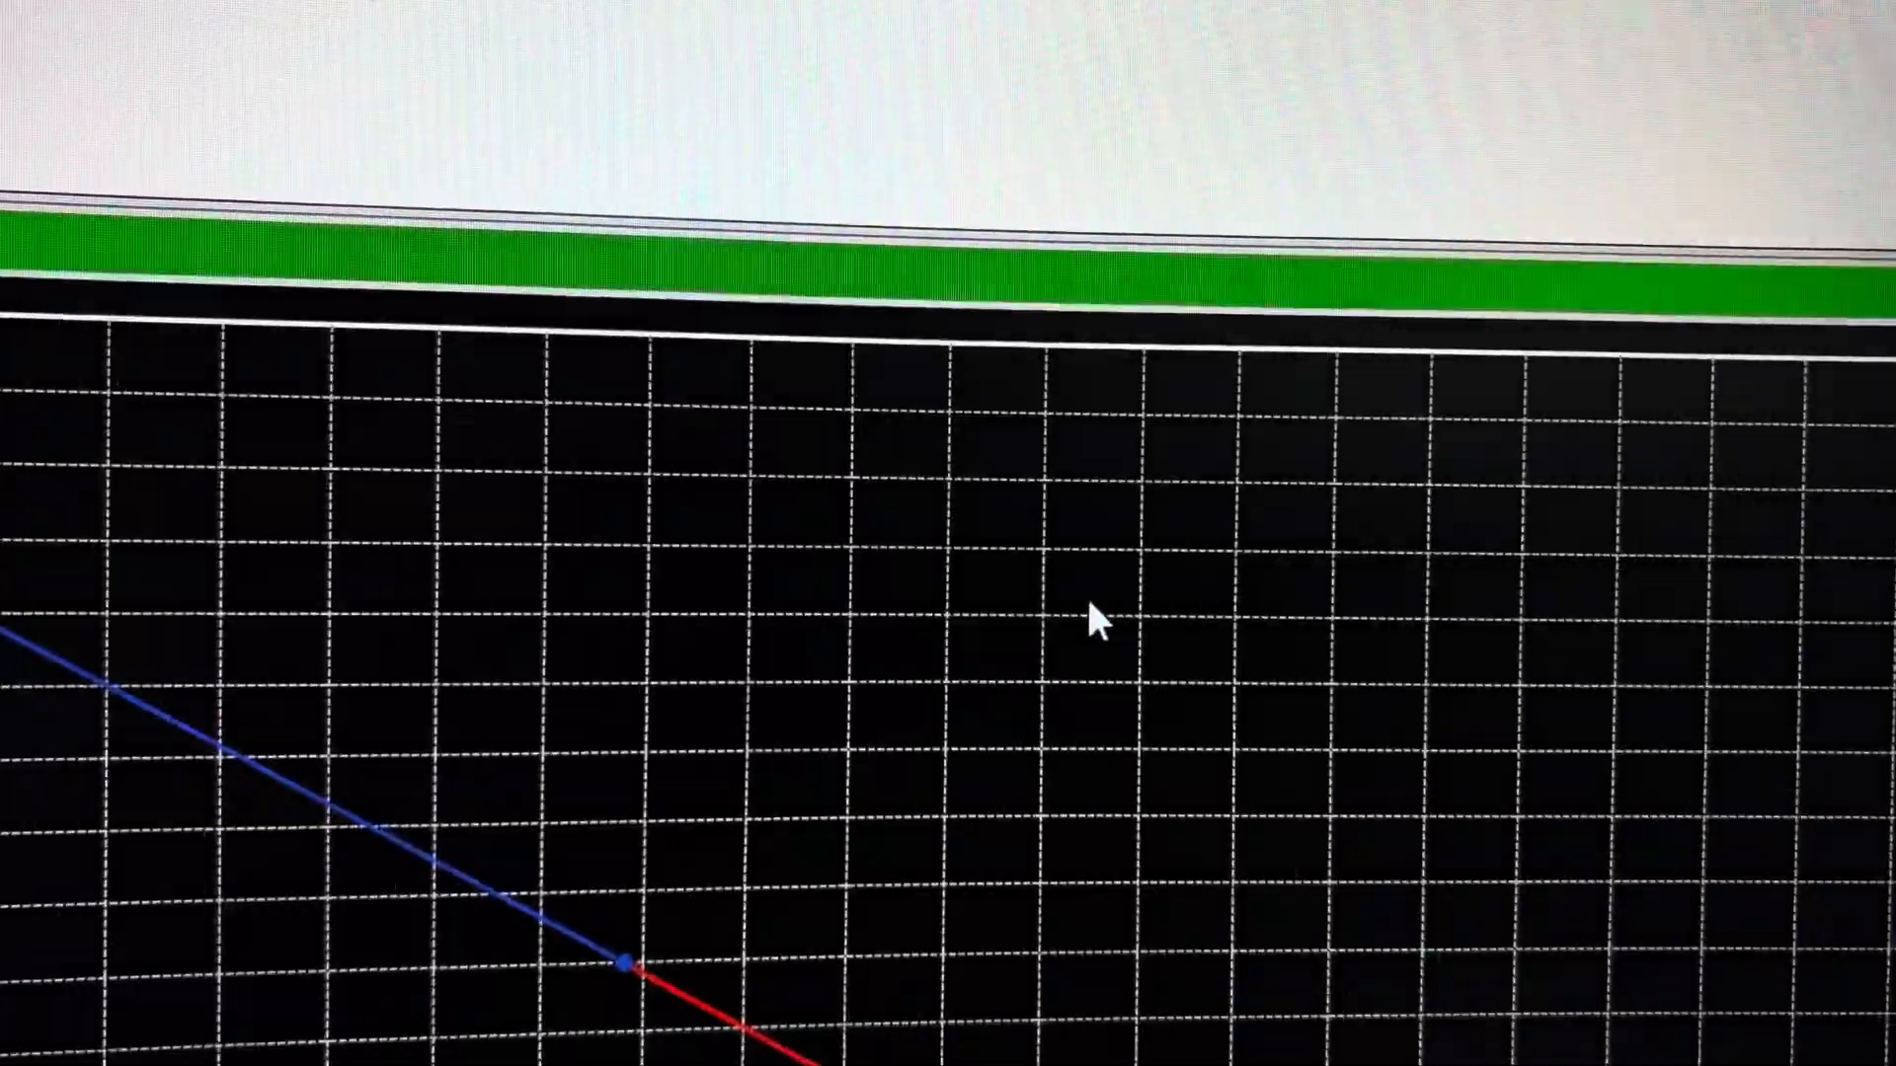